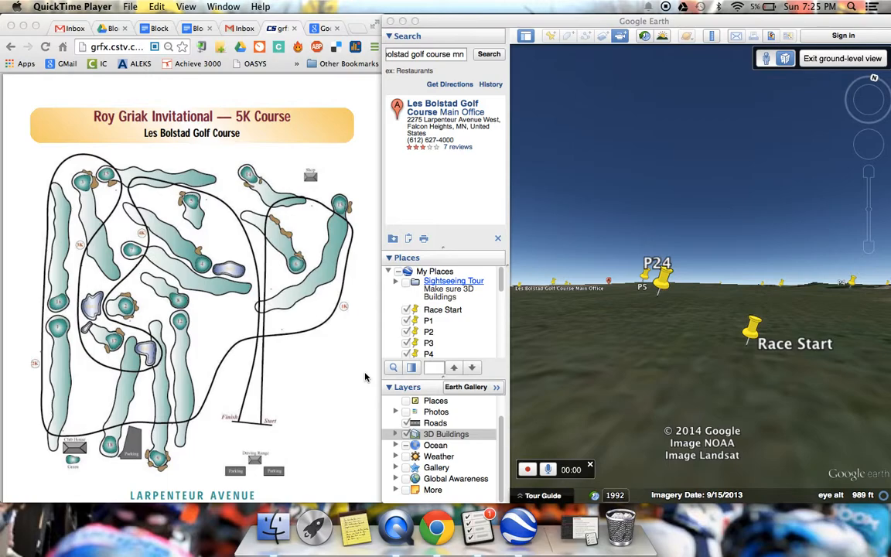
mouse_move(206, 404)
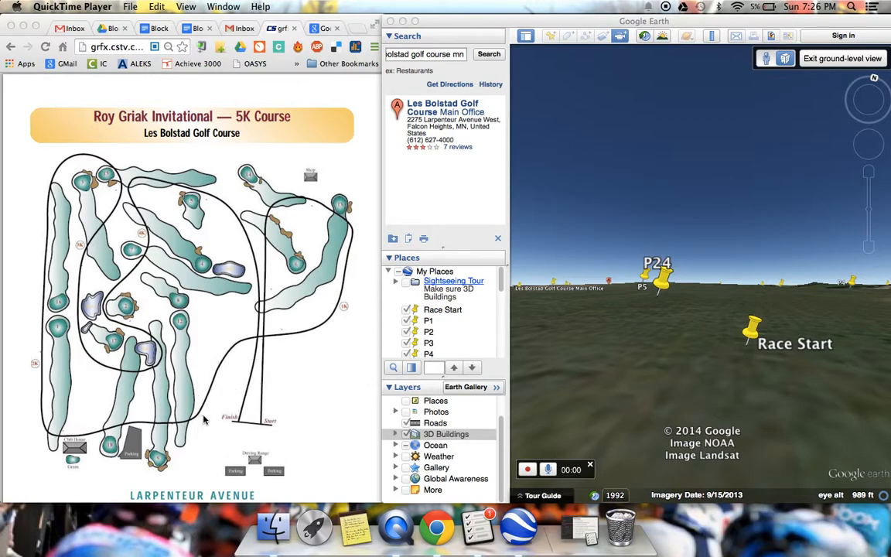
mouse_move(266, 435)
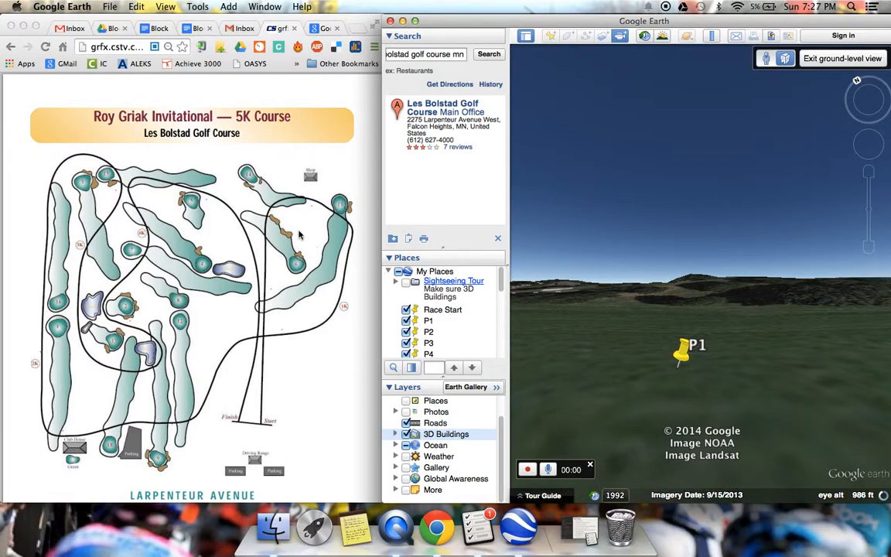
mouse_move(286, 200)
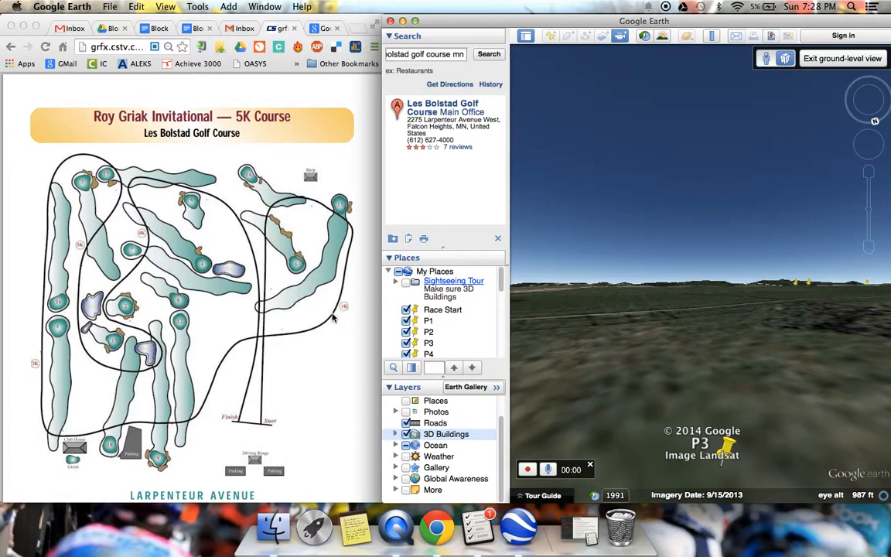
mouse_move(329, 323)
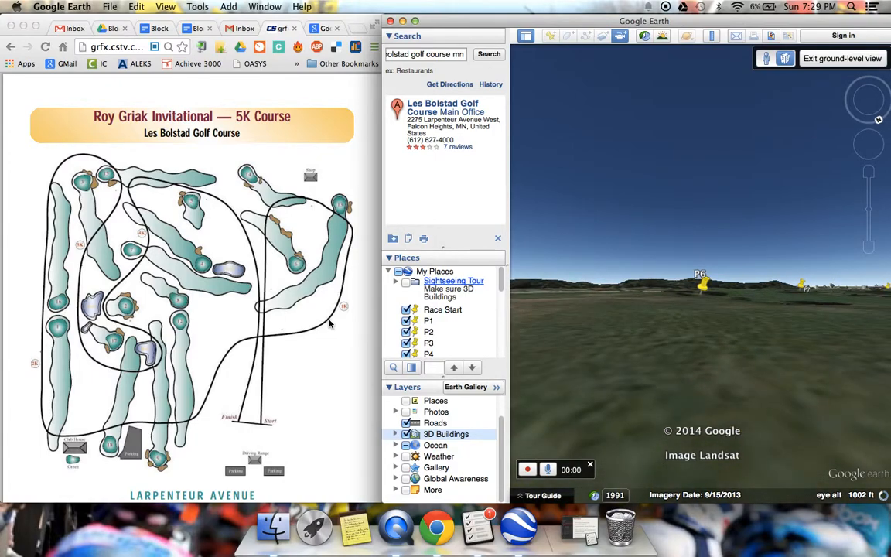
mouse_move(233, 350)
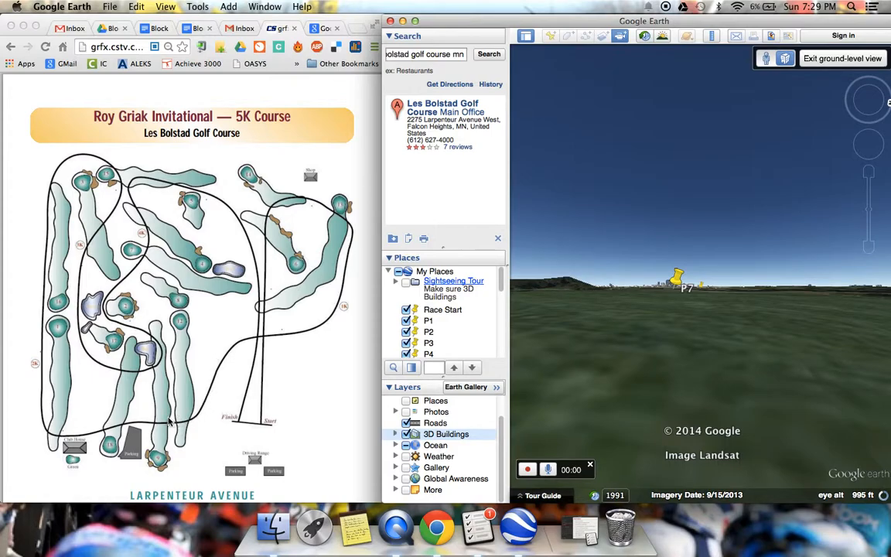
mouse_move(174, 424)
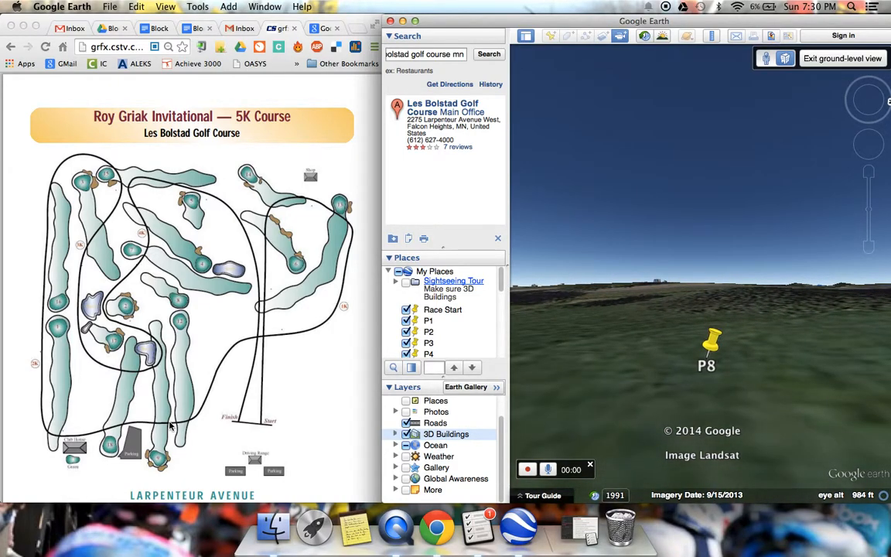
mouse_move(65, 422)
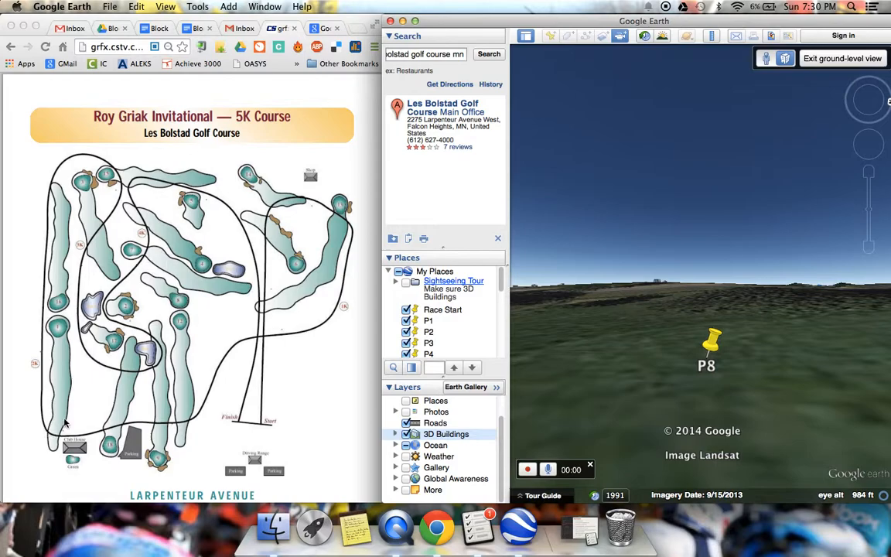
mouse_move(60, 425)
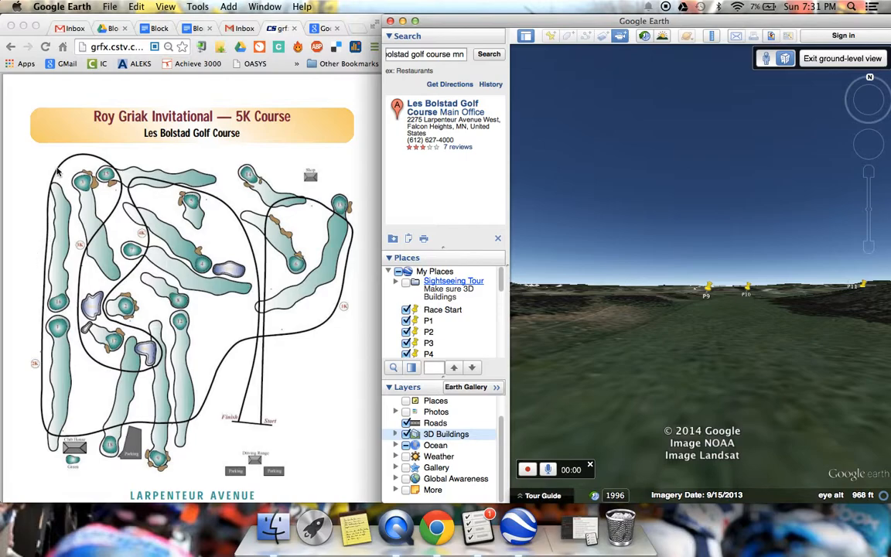
mouse_move(56, 242)
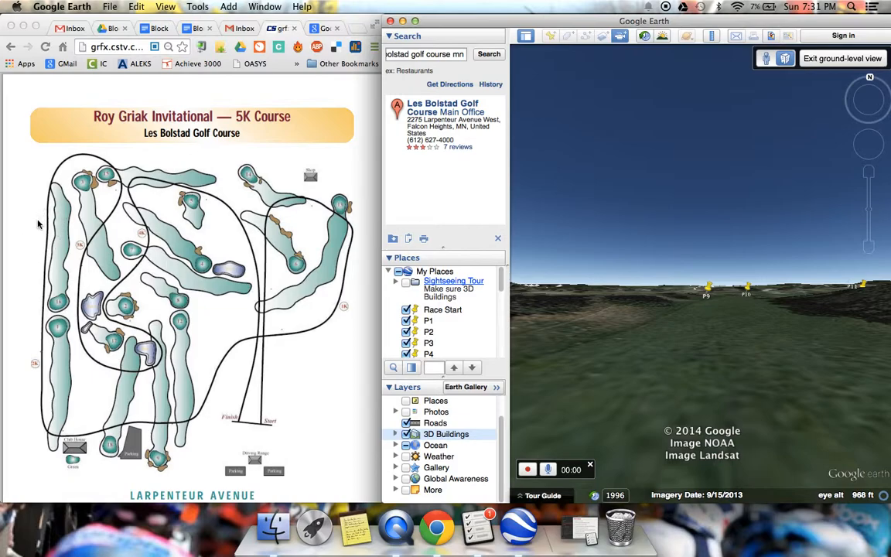
mouse_move(45, 204)
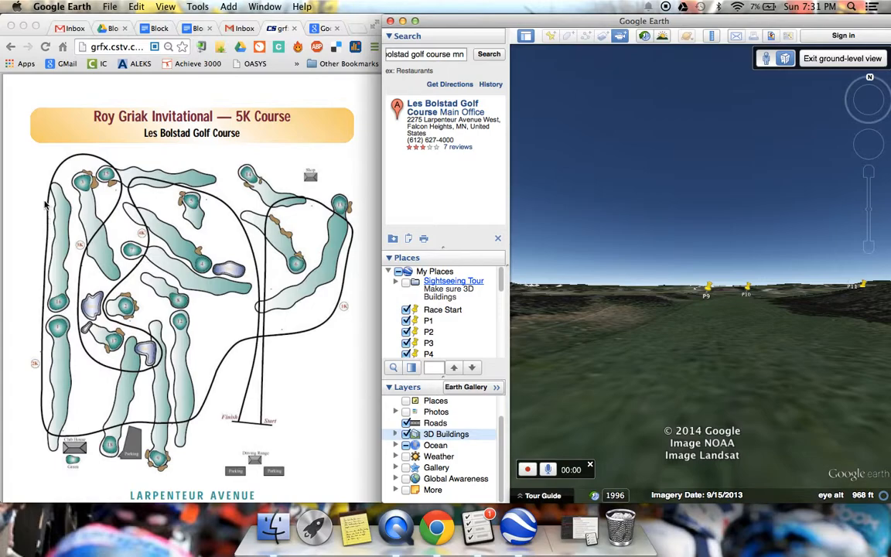
mouse_move(110, 160)
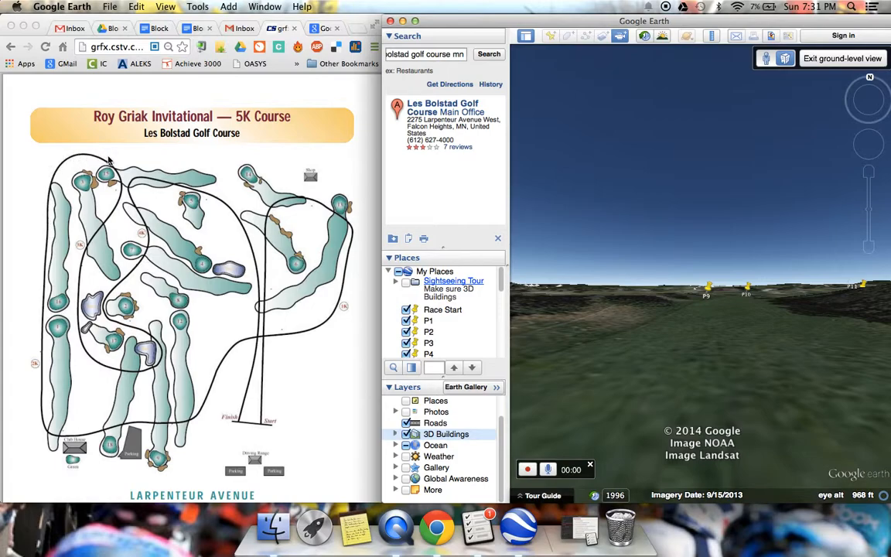
mouse_move(80, 306)
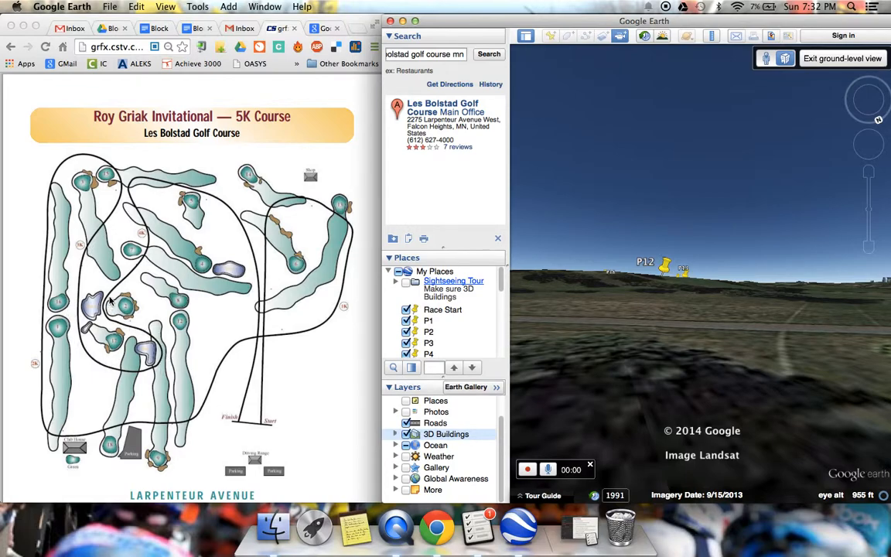
mouse_move(143, 236)
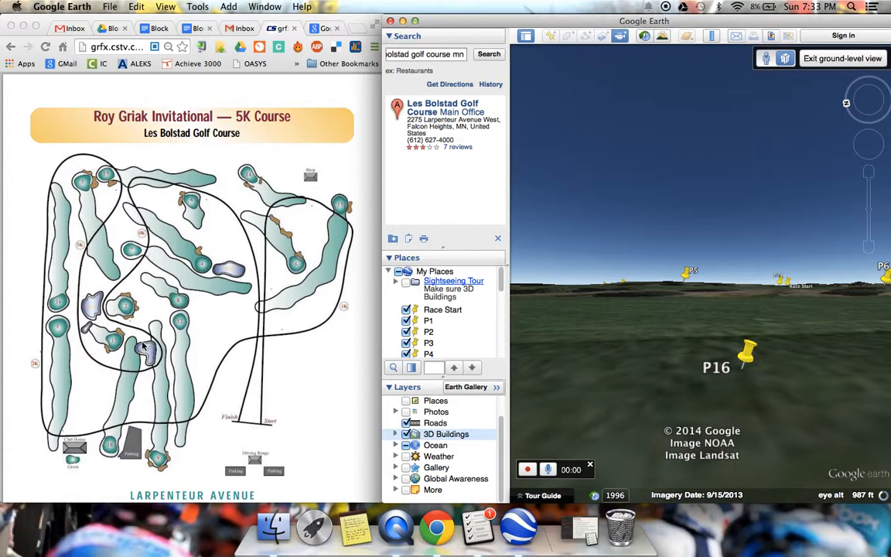
mouse_move(125, 378)
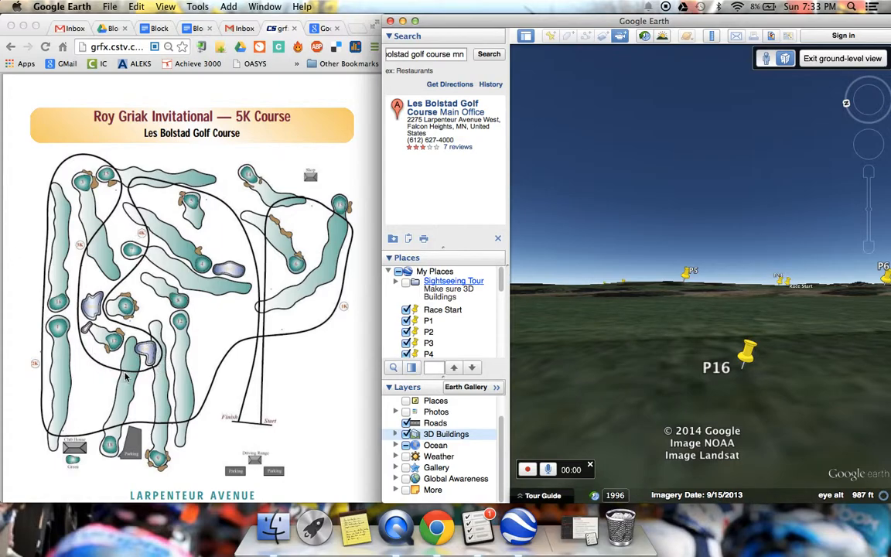